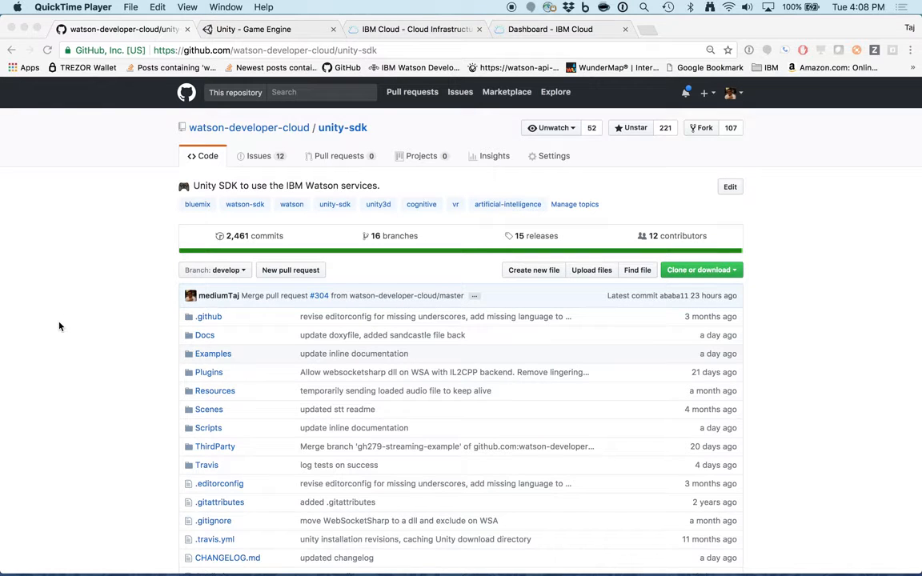
Switch to the 'IBM Cloud - Cloud Infrastructure' tab showing the welcome page
click(413, 29)
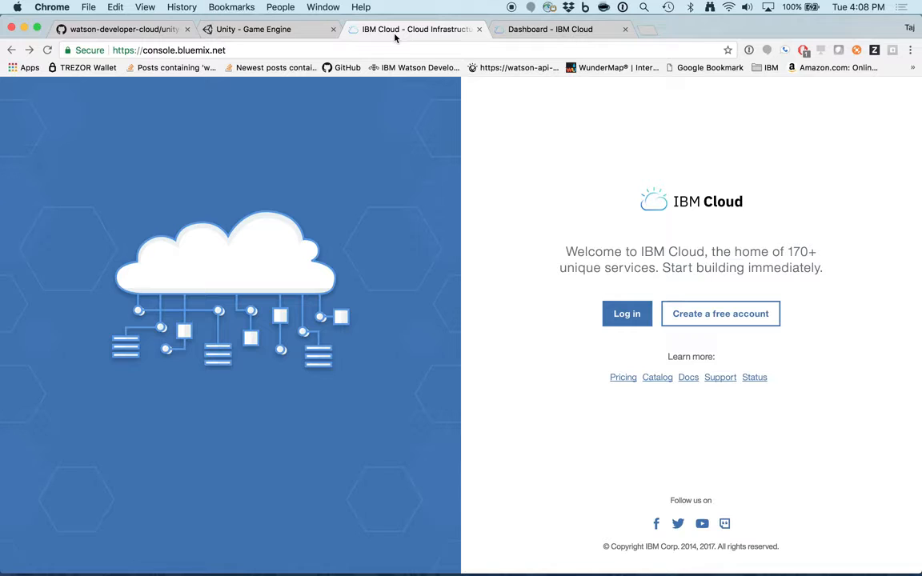
mouse_move(424, 188)
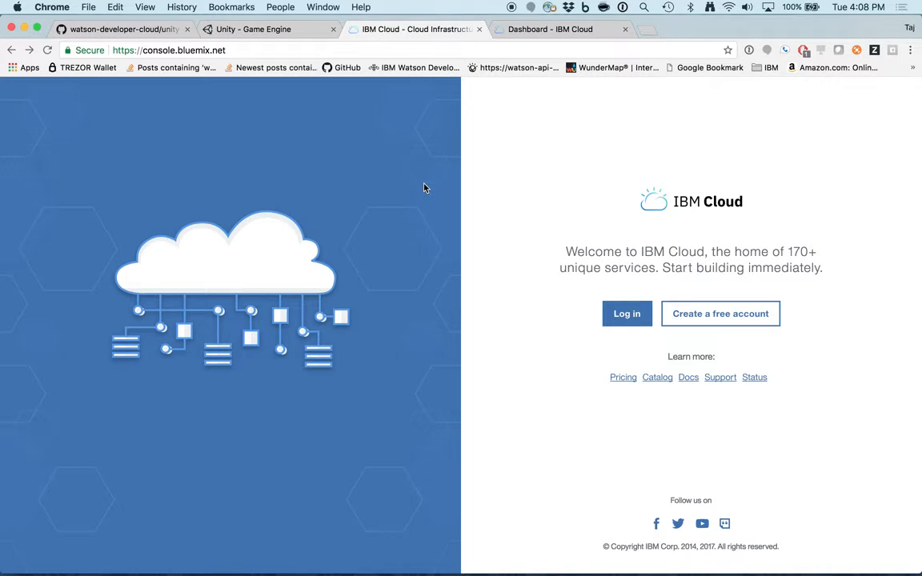
mouse_move(494, 233)
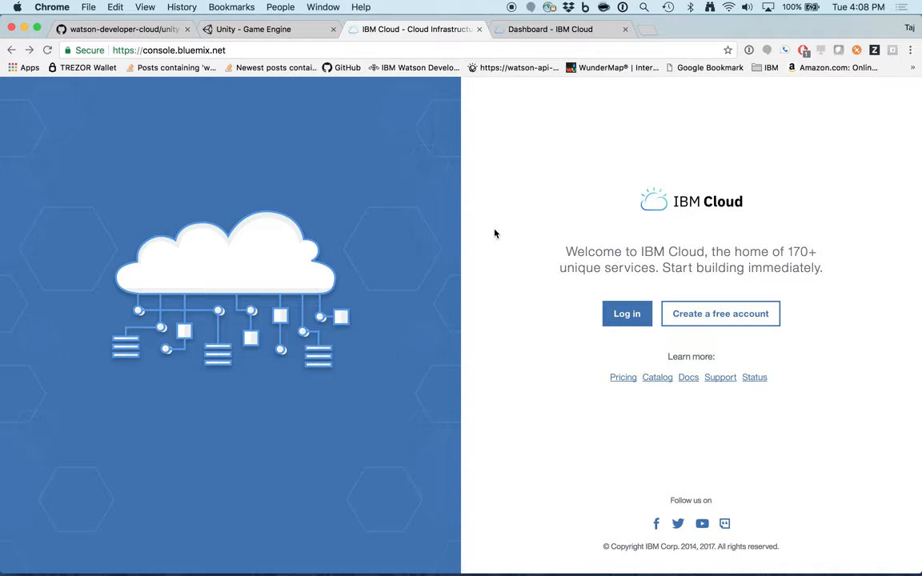
mouse_move(524, 247)
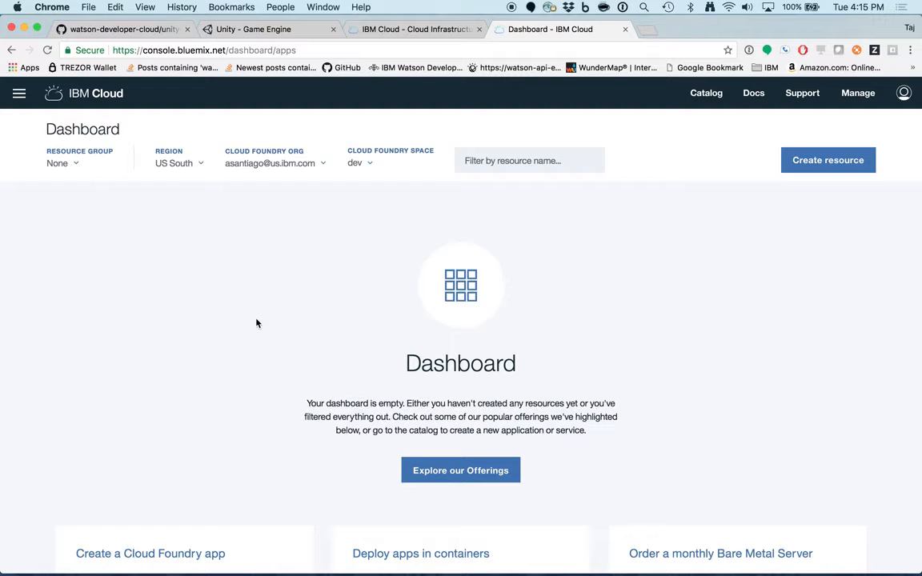
mouse_move(180, 242)
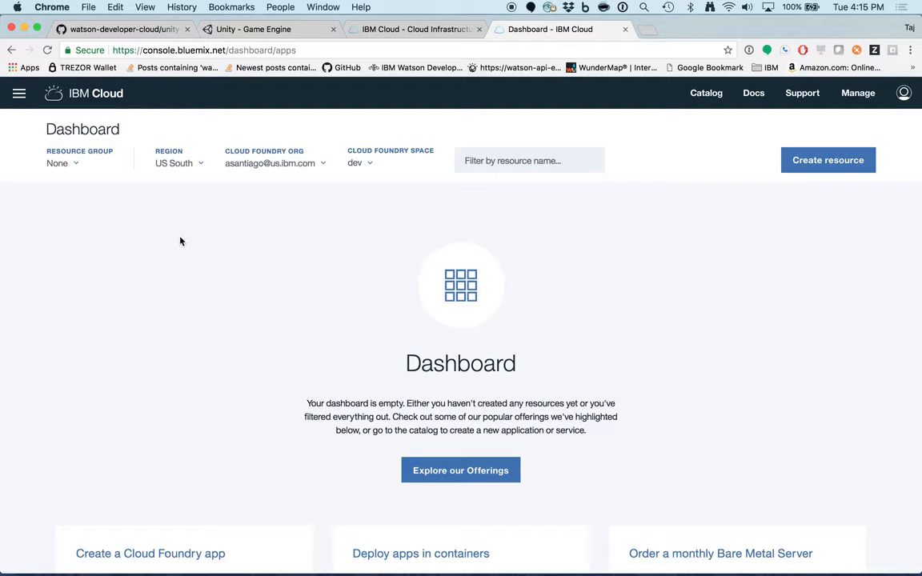
mouse_move(93, 202)
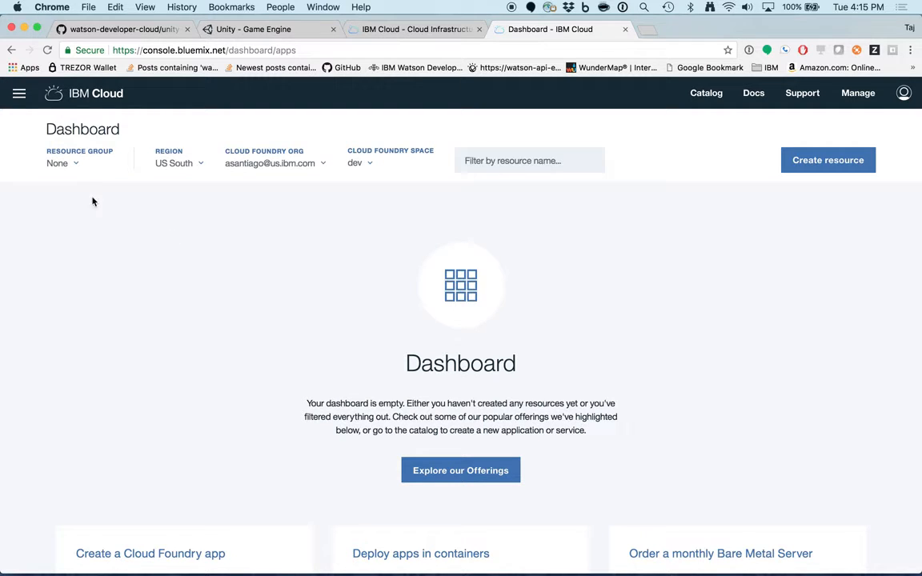
Navigate through the side menu to the Watson developer overview page
click(19, 93)
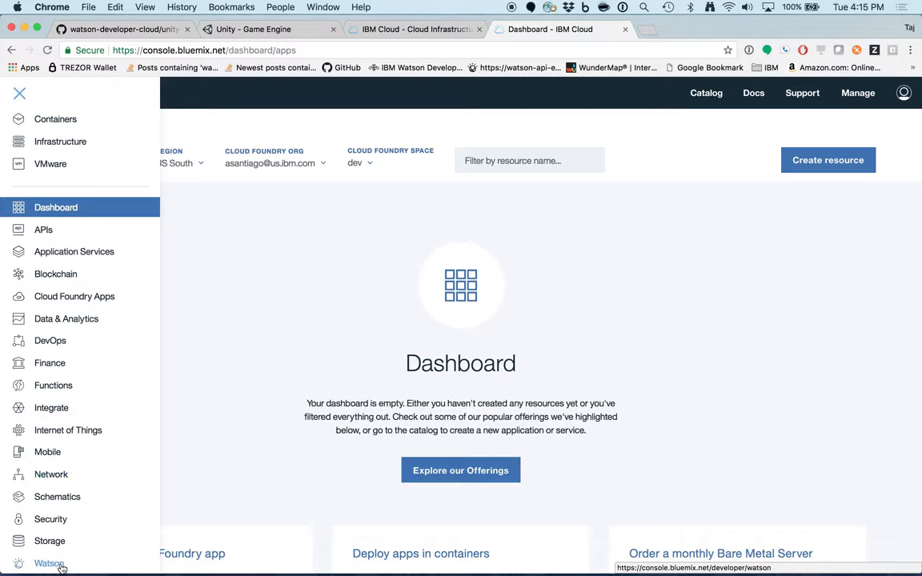
click(49, 564)
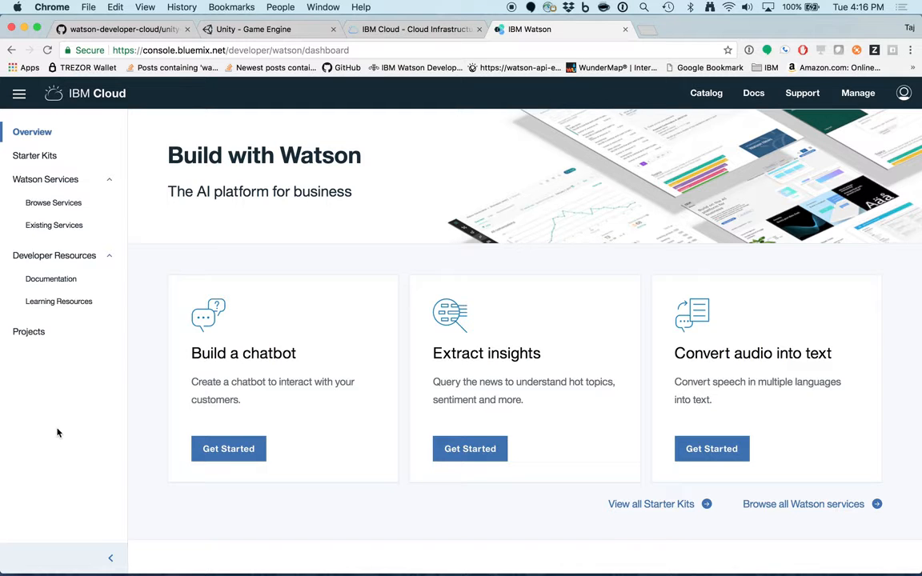
mouse_move(54, 202)
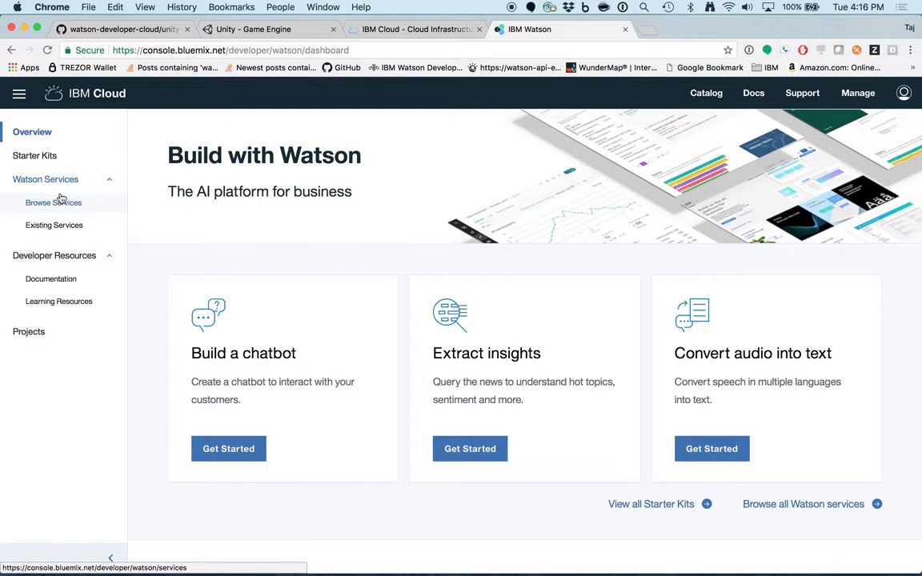
Select Speech to Text and Language Translator from Watson services and add them to a project
click(55, 203)
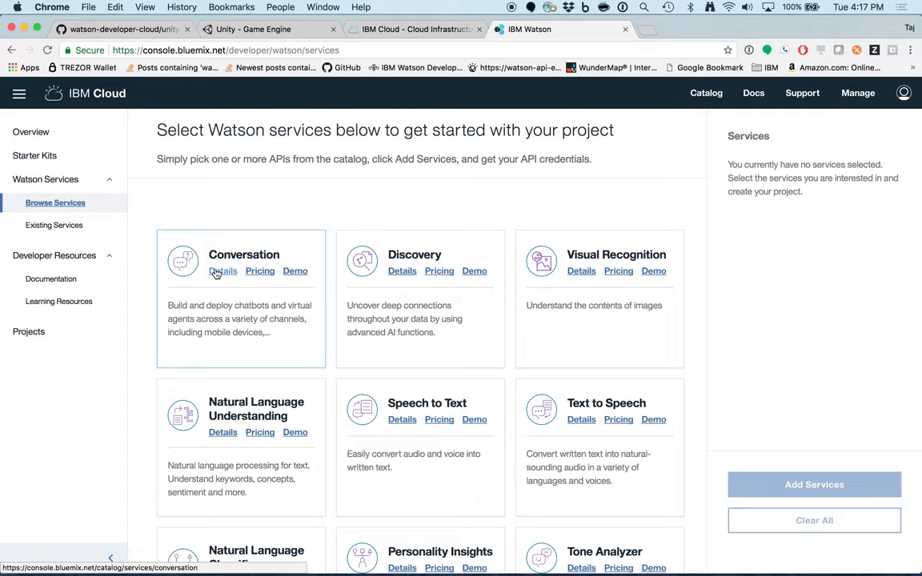
scroll(down, 3)
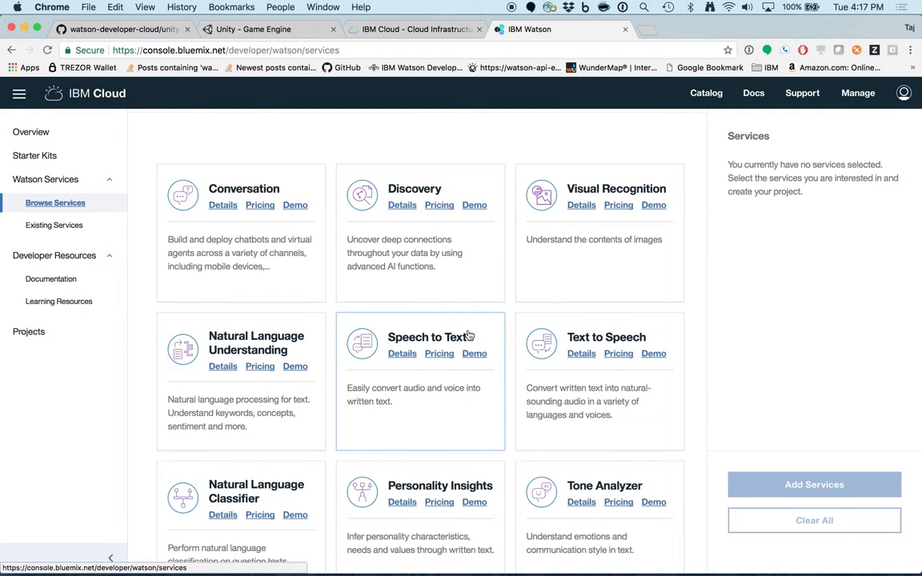
mouse_move(540, 346)
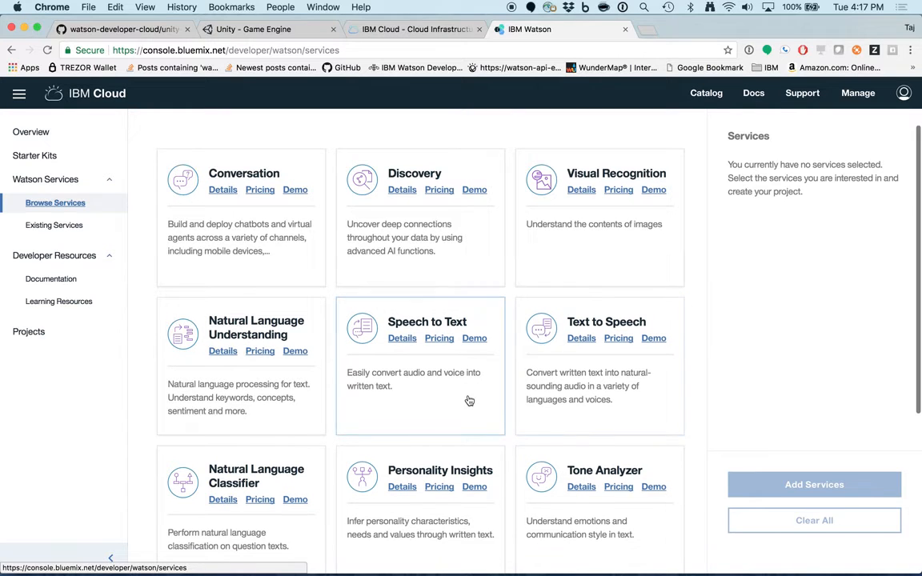
click(421, 365)
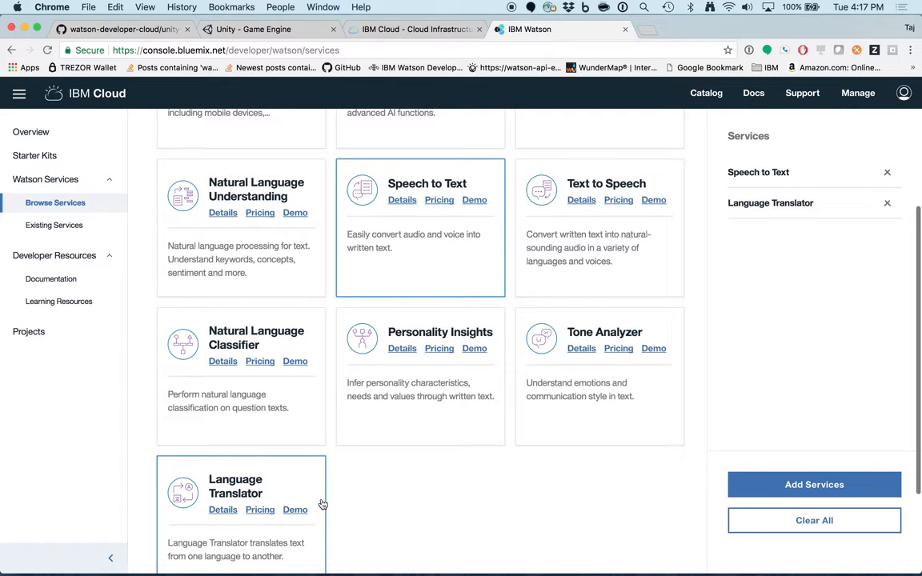
click(814, 485)
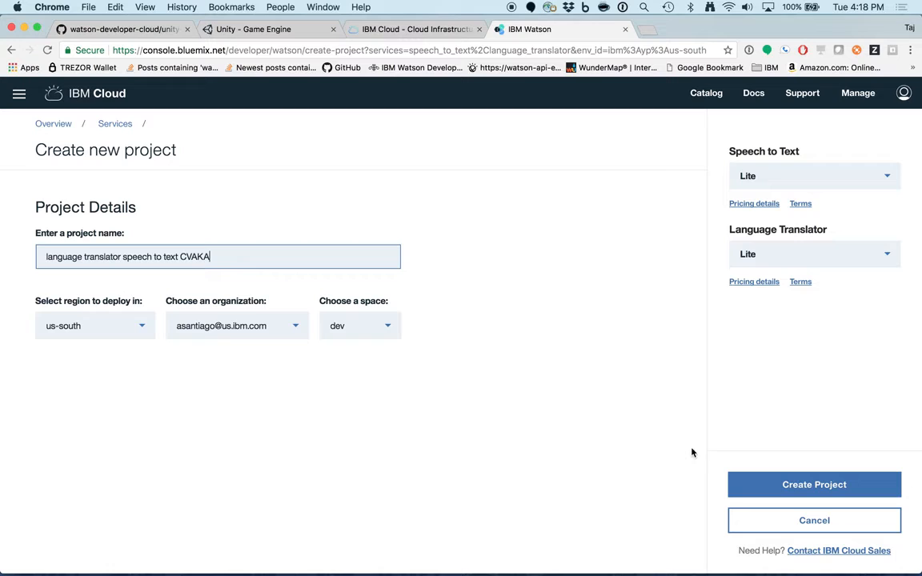
mouse_move(635, 447)
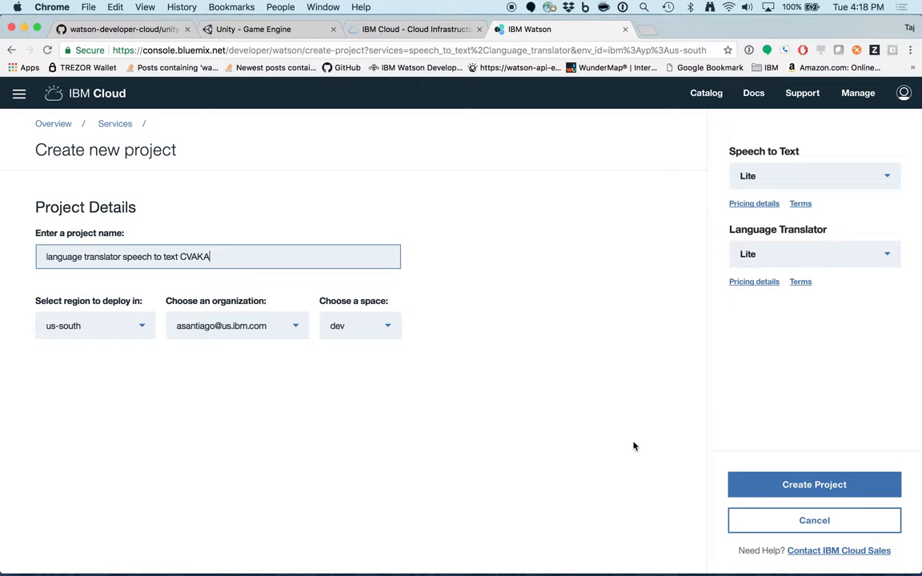
mouse_move(540, 379)
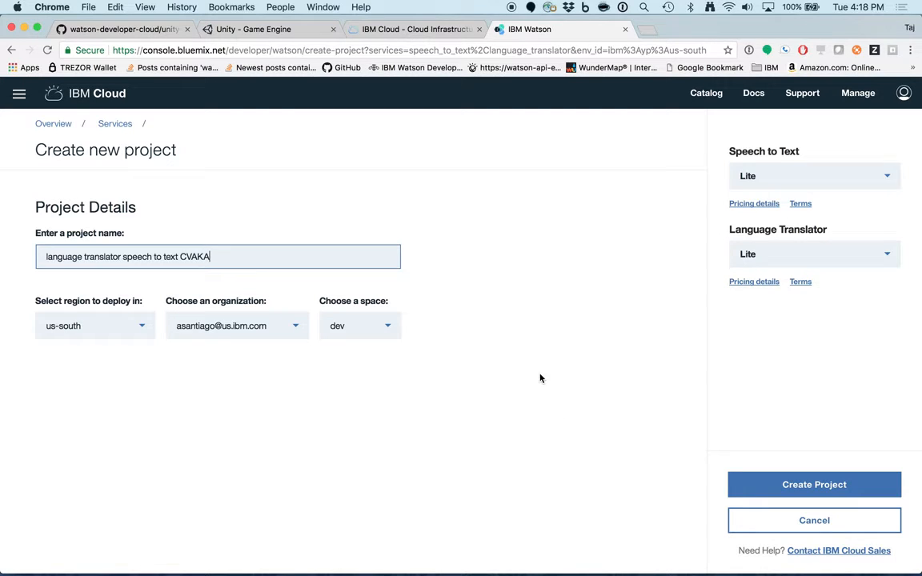
mouse_move(518, 336)
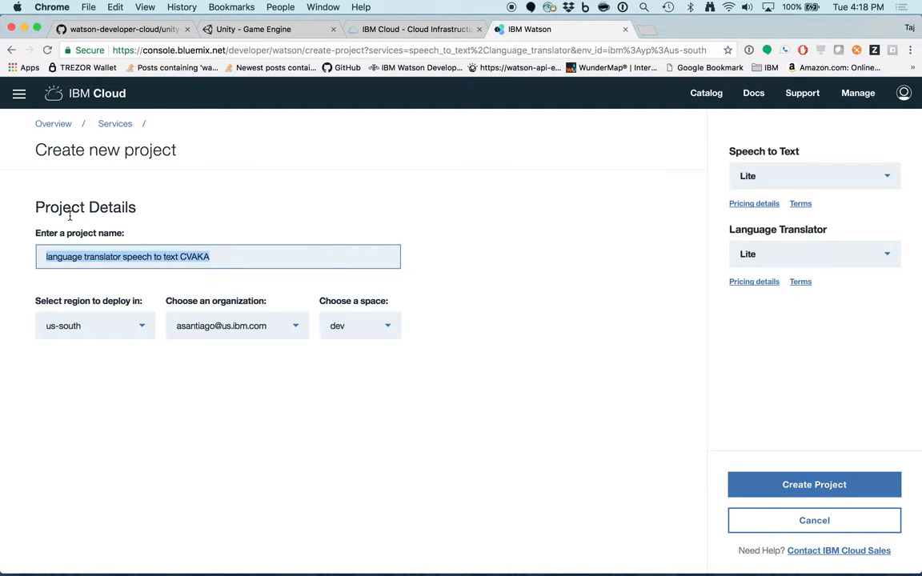
Name the project 'watson-unity-sdk' and create it with both services
text(watson-un)
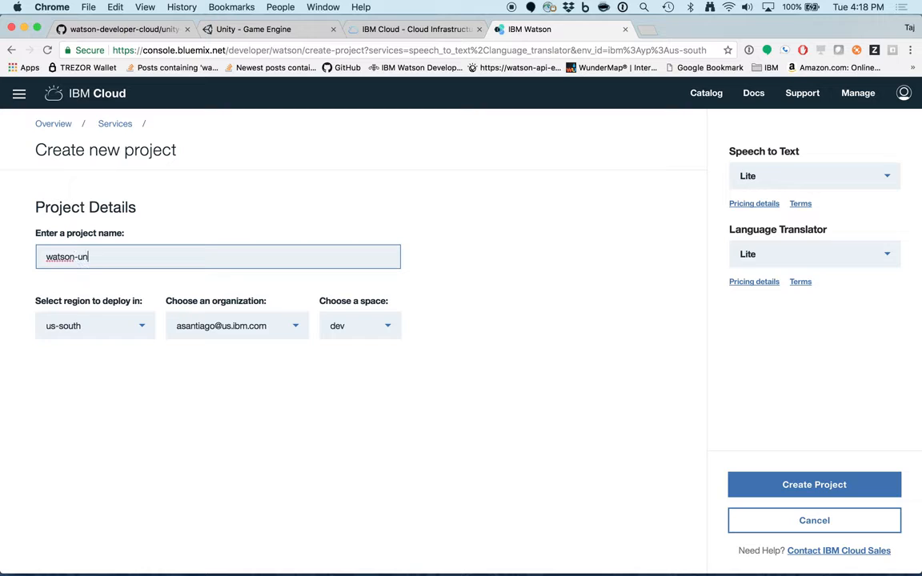
text(ity-sdk)
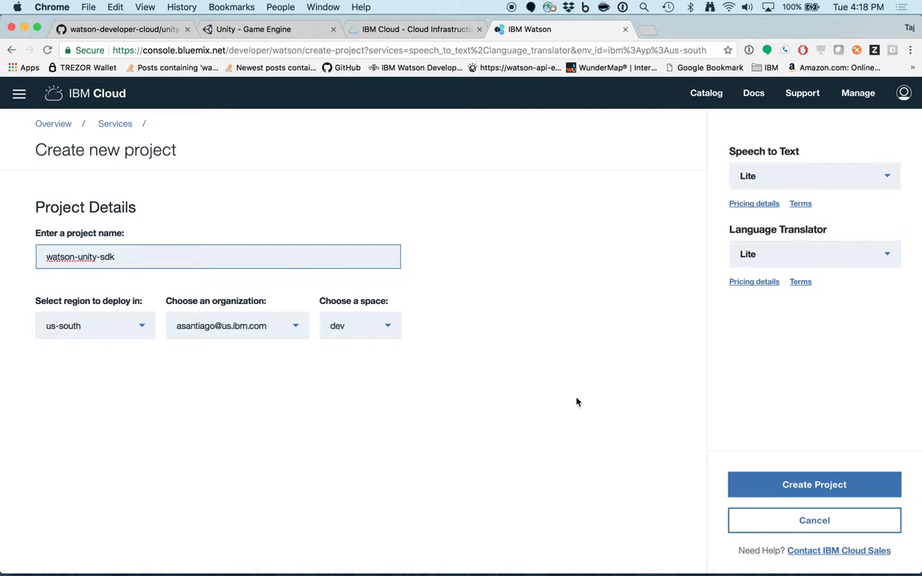
click(814, 484)
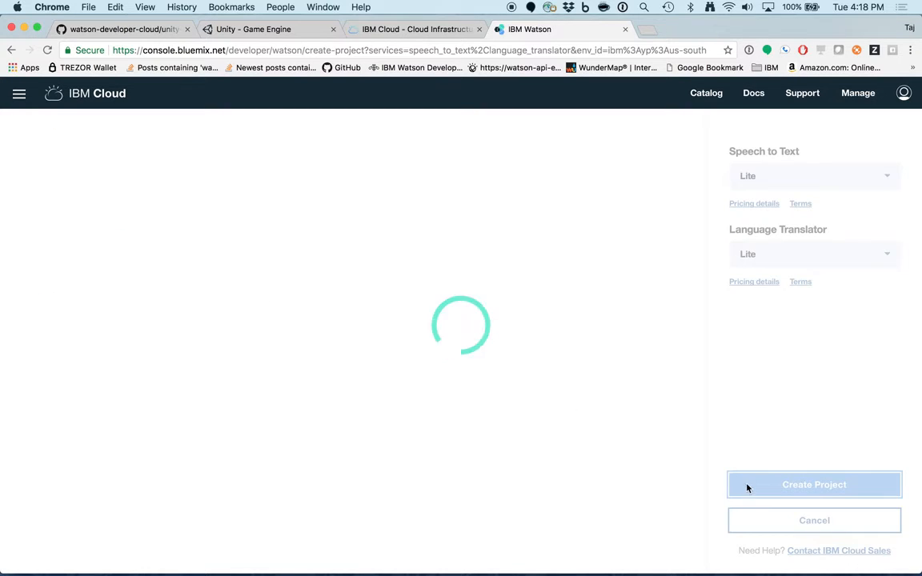
View the project's Speech to Text and Language Translator services and their credentials
click(814, 484)
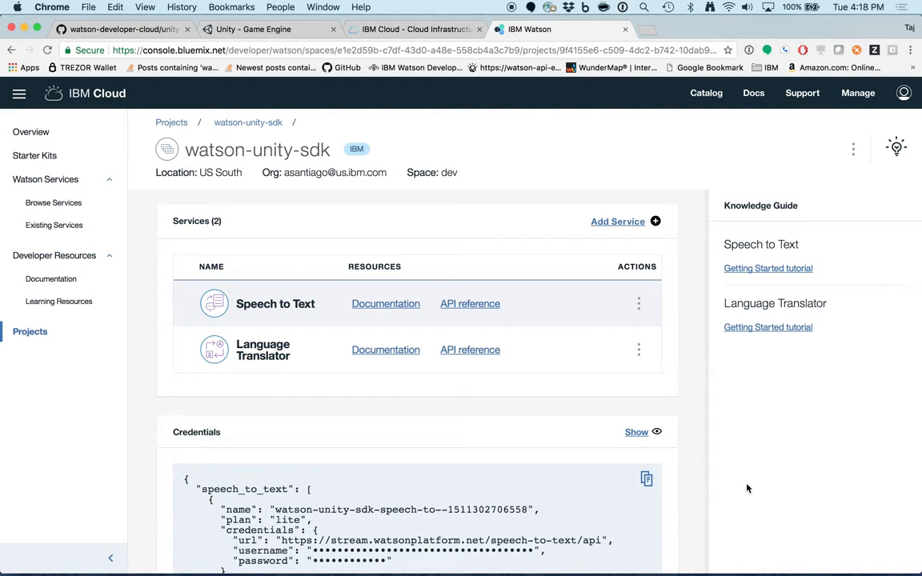
mouse_move(470, 304)
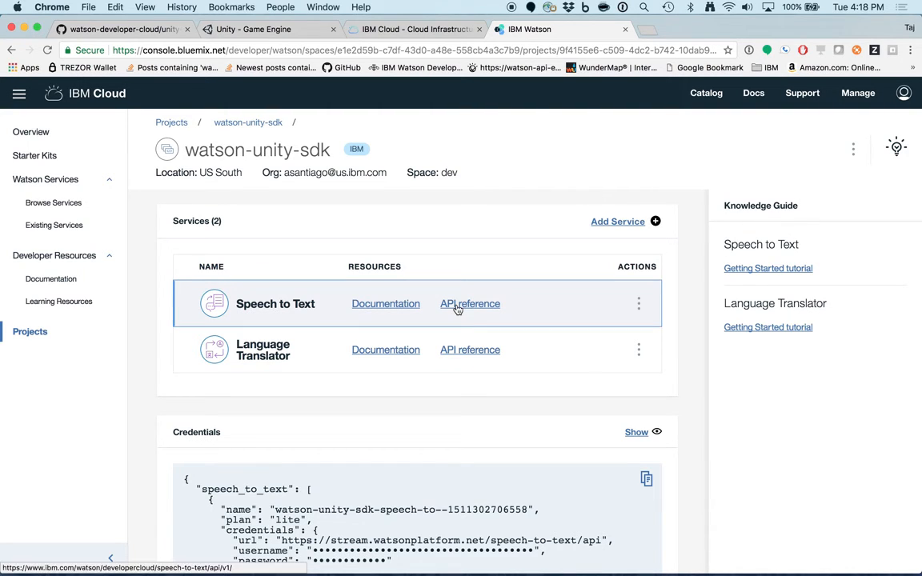
mouse_move(657, 383)
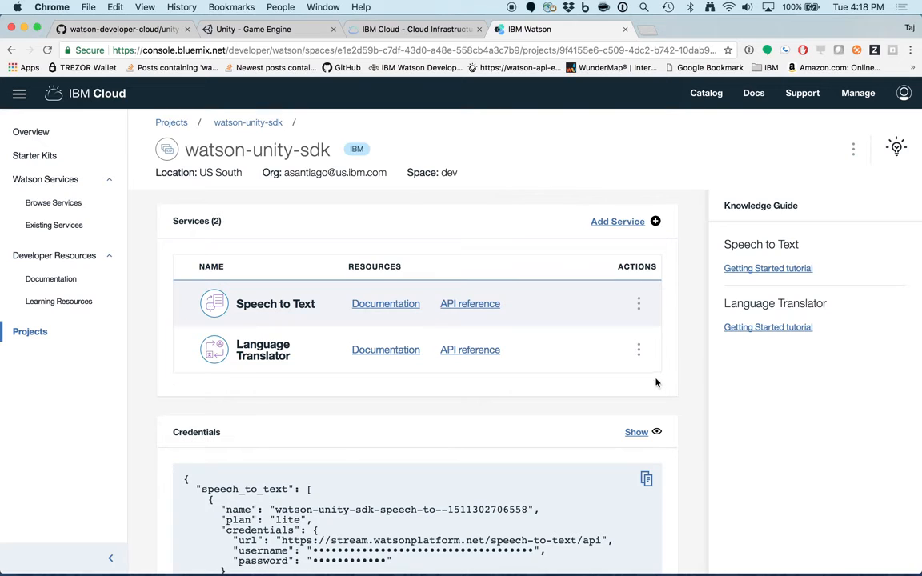
scroll(down, 3)
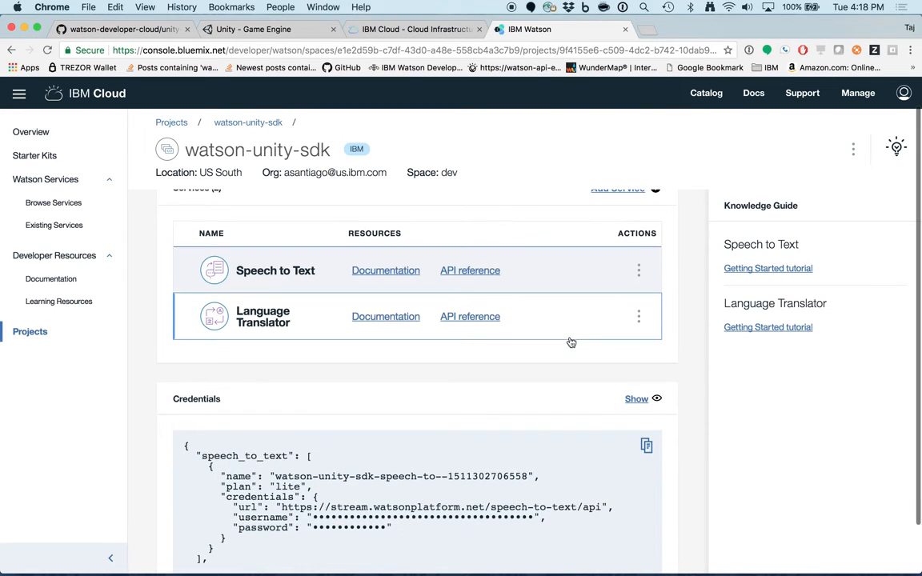